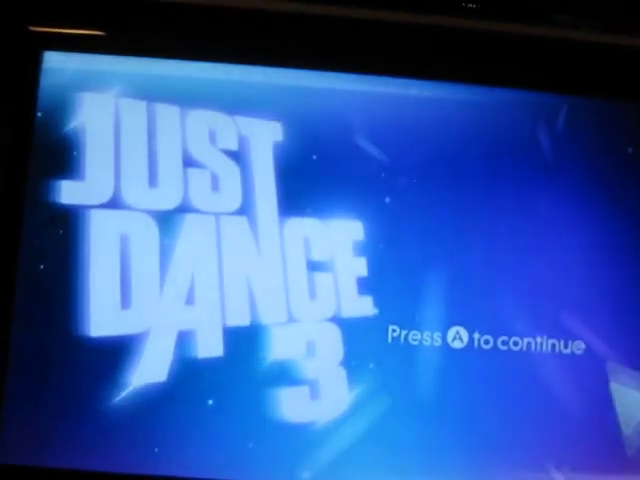
Step: Advance from the title screen to the Ubisoft data-sharing prompt
key(A)
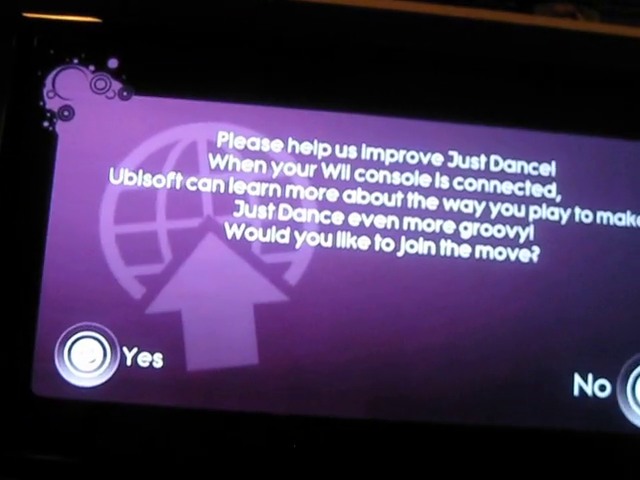